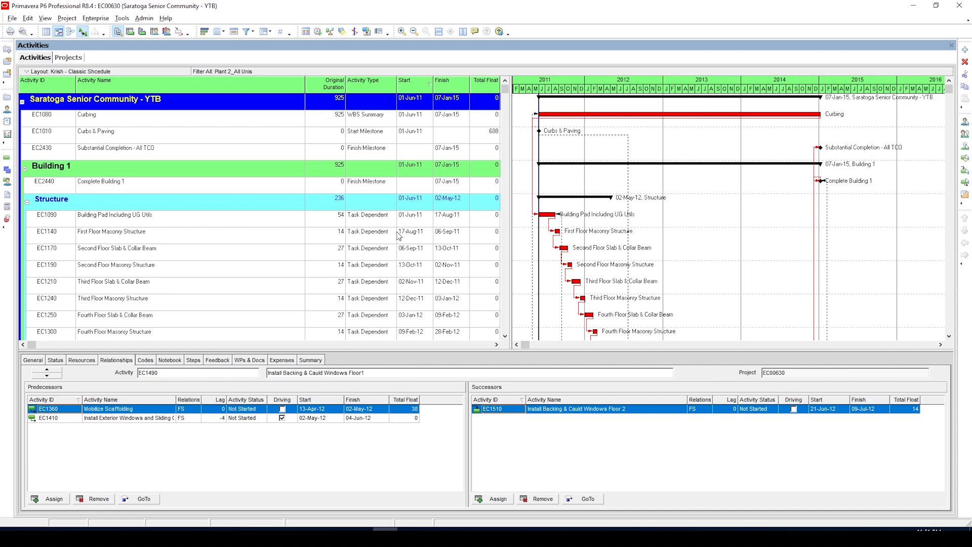
pyautogui.moveTo(503, 229)
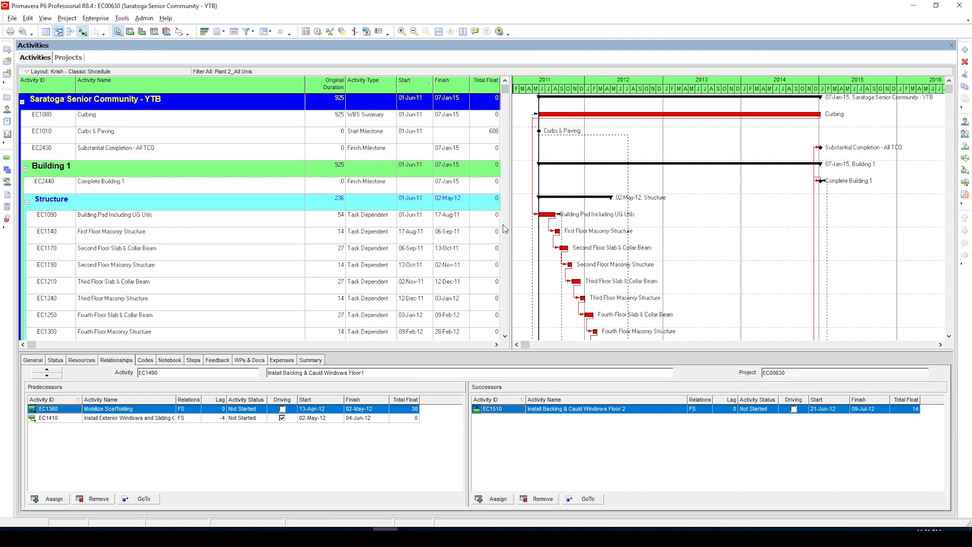
# Step: Scroll through the Saratoga Senior Community activities and Gantt chart to review them
pyautogui.scroll(-3)
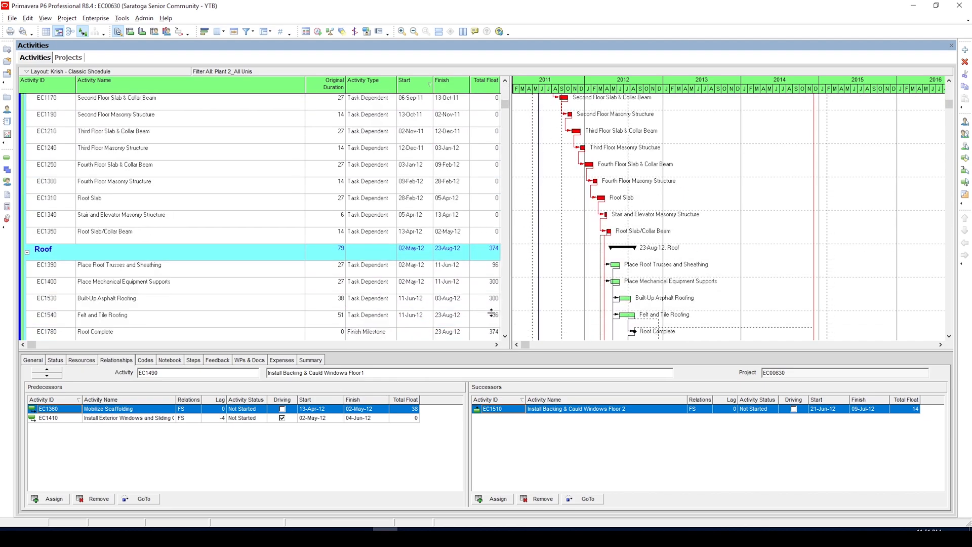
pyautogui.scroll(3)
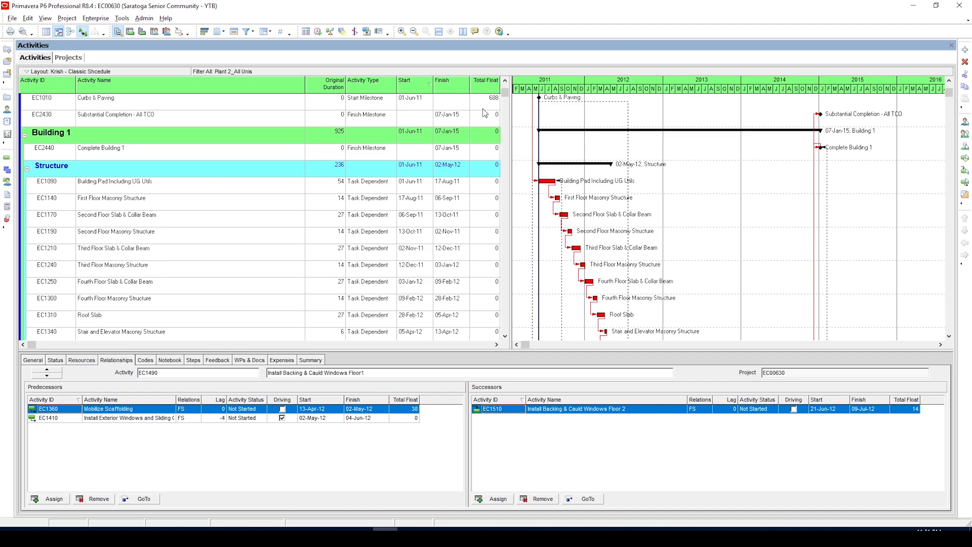
pyautogui.moveTo(474, 97)
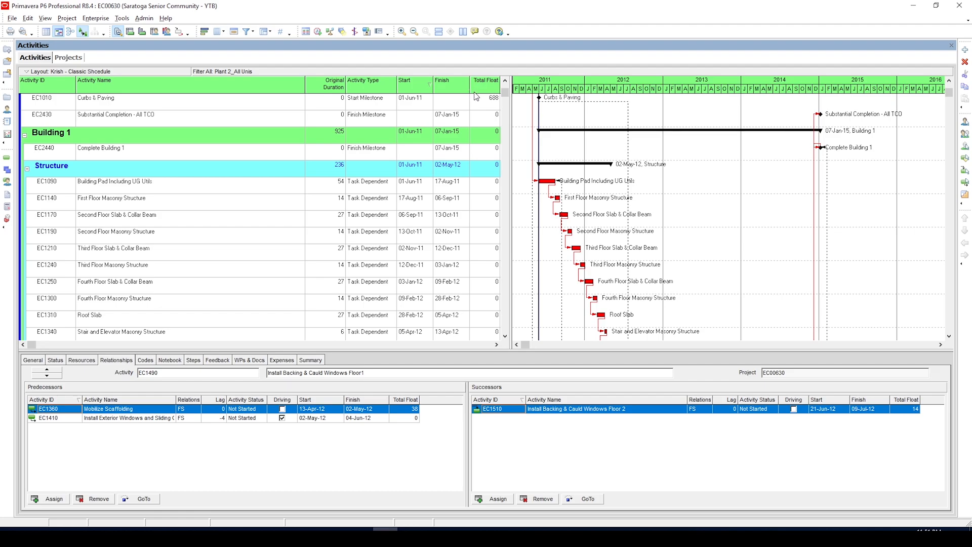
pyautogui.moveTo(486, 102)
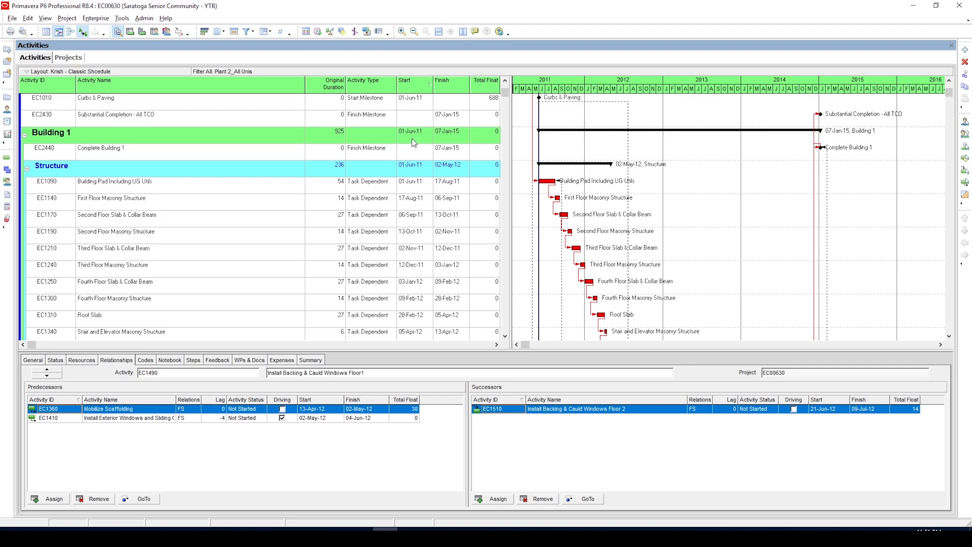
pyautogui.moveTo(322, 64)
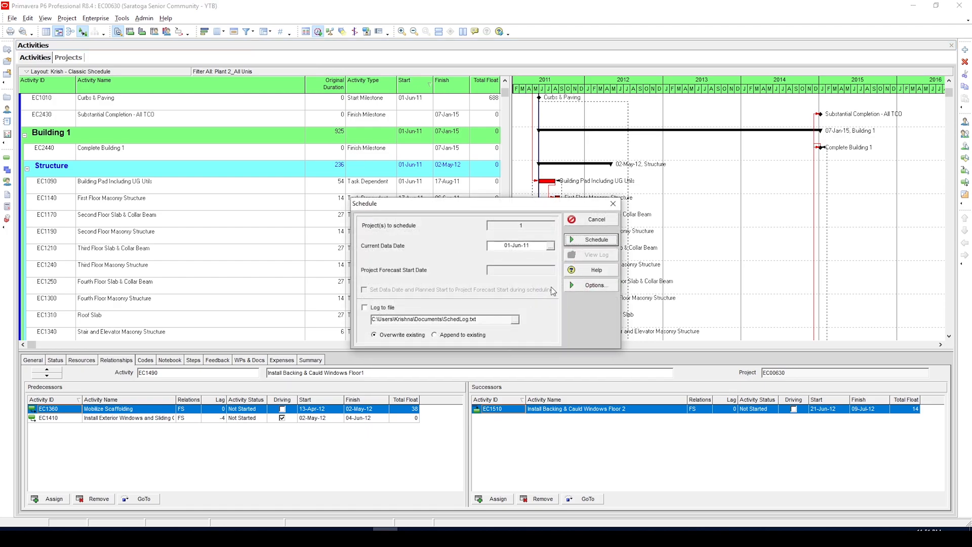
# Step: Set the critical total float threshold to 0 and define critical activities by longest path
pyautogui.click(595, 285)
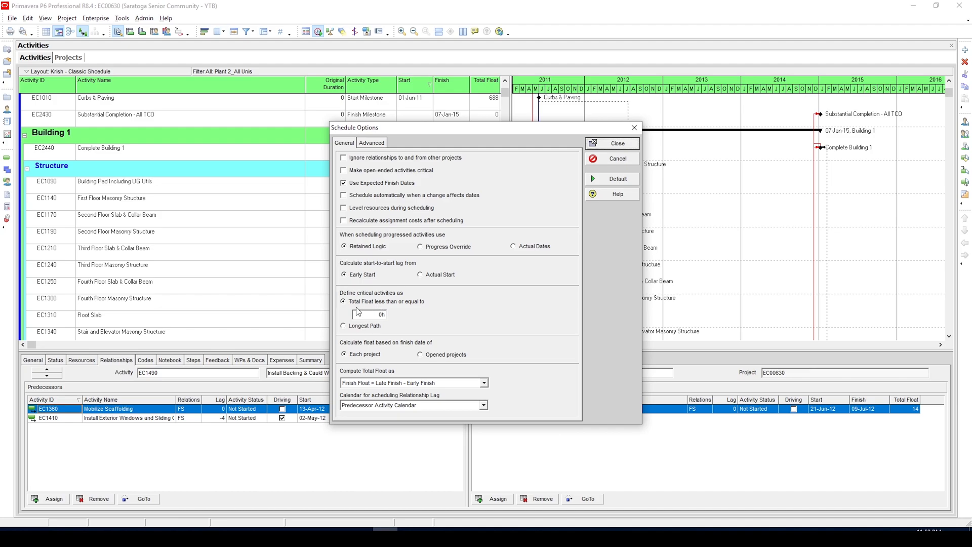
pyautogui.moveTo(391, 331)
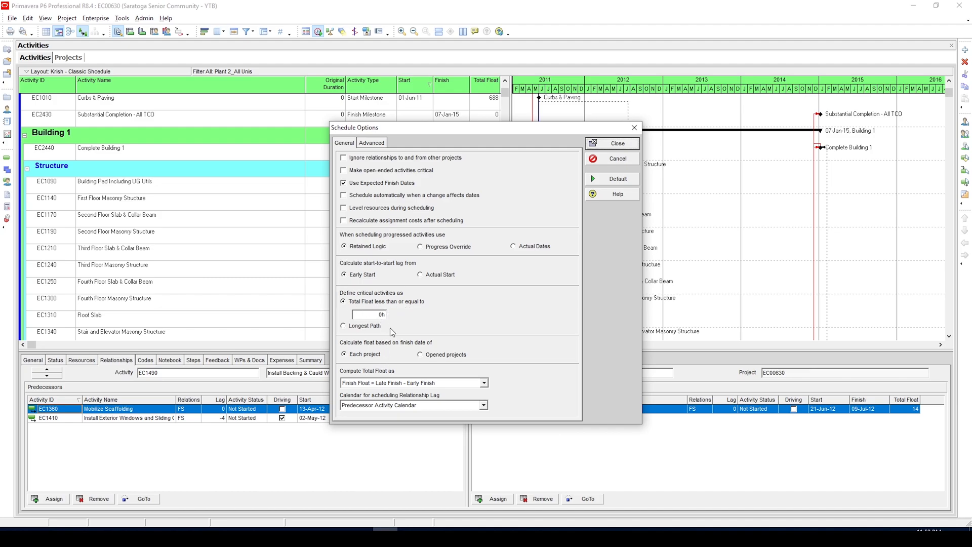
pyautogui.click(368, 314)
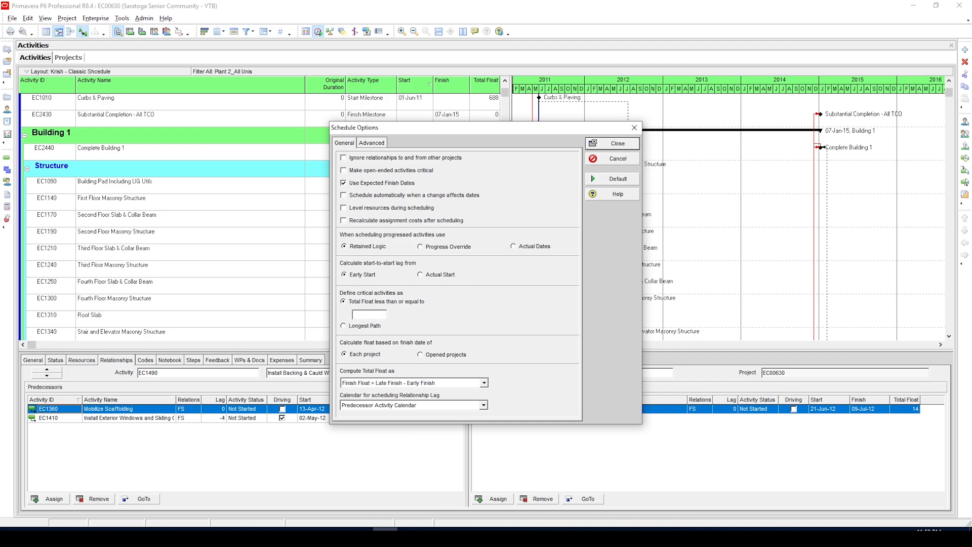
pyautogui.write('0')
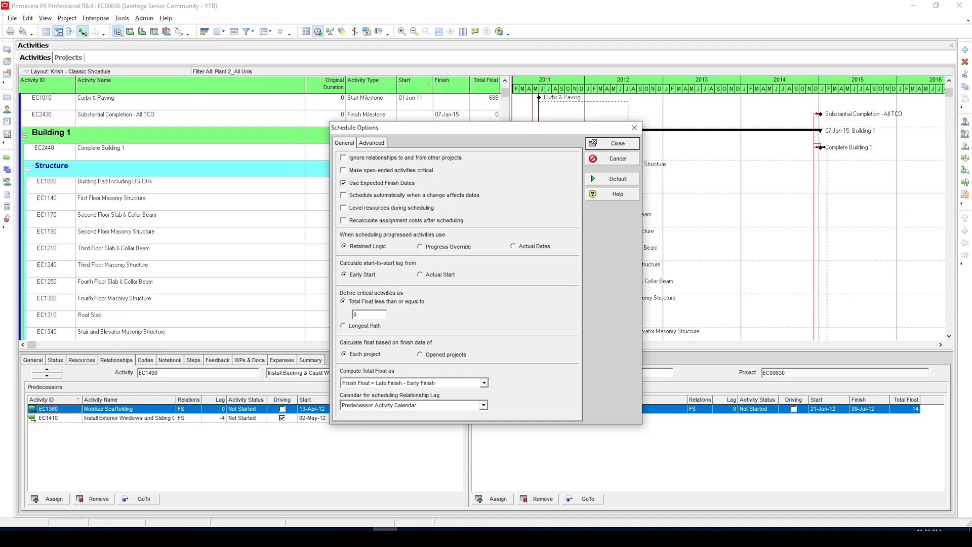
pyautogui.click(344, 326)
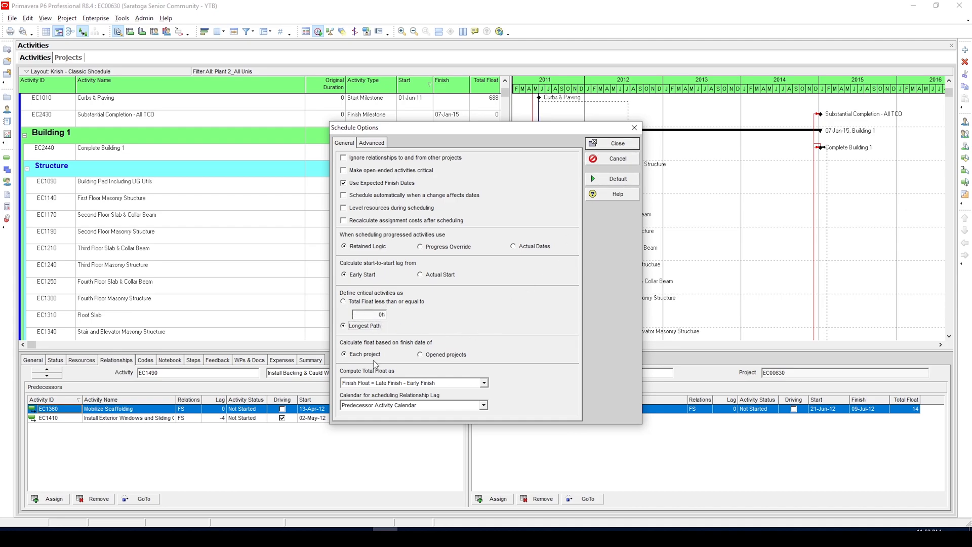
pyautogui.click(611, 143)
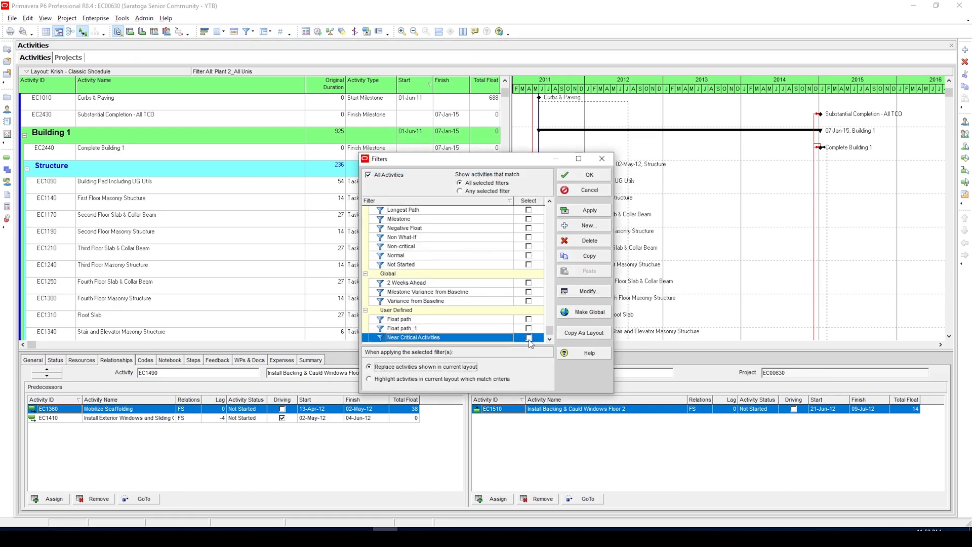
# Step: Replace the All Activities filter with the Near Critical Activities filter
pyautogui.click(529, 337)
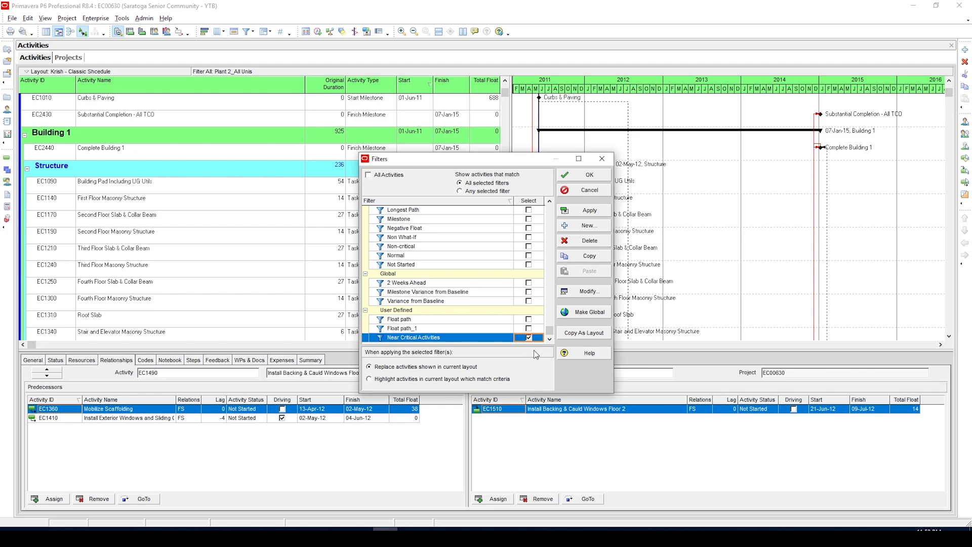
pyautogui.click(587, 290)
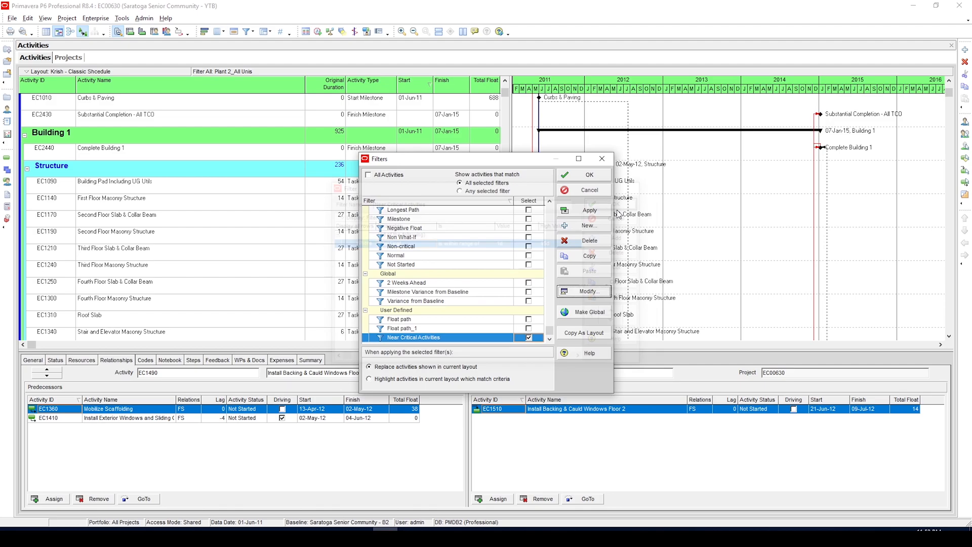
pyautogui.click(587, 174)
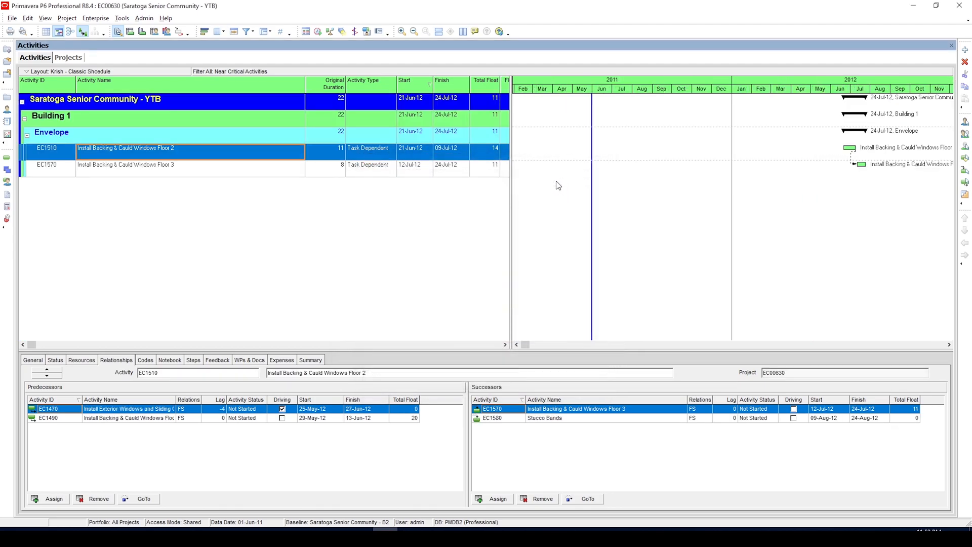
pyautogui.moveTo(412, 205)
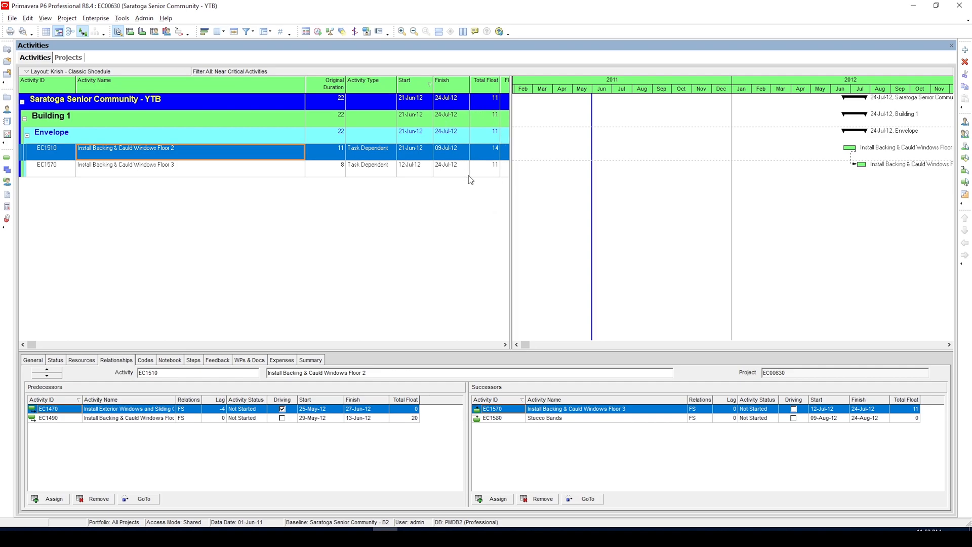
pyautogui.moveTo(482, 197)
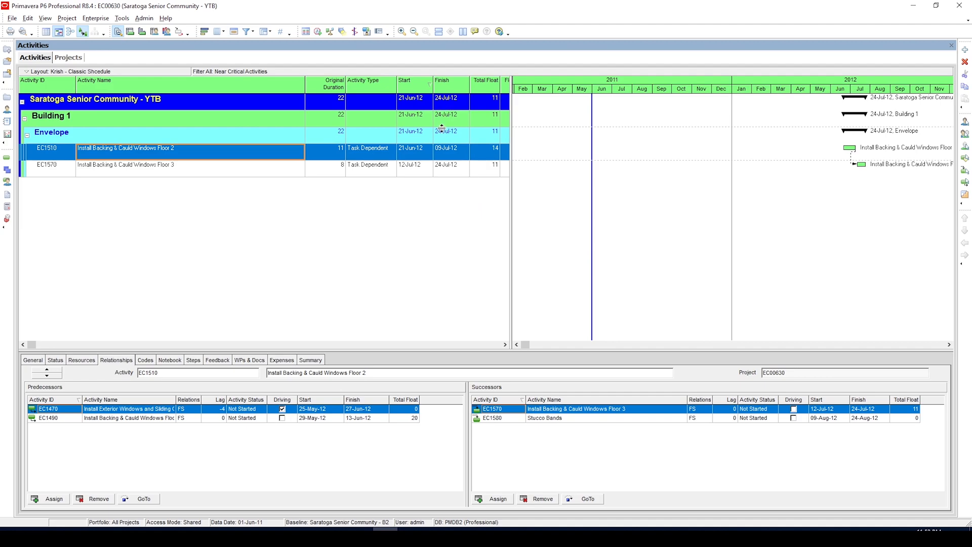
pyautogui.moveTo(477, 140)
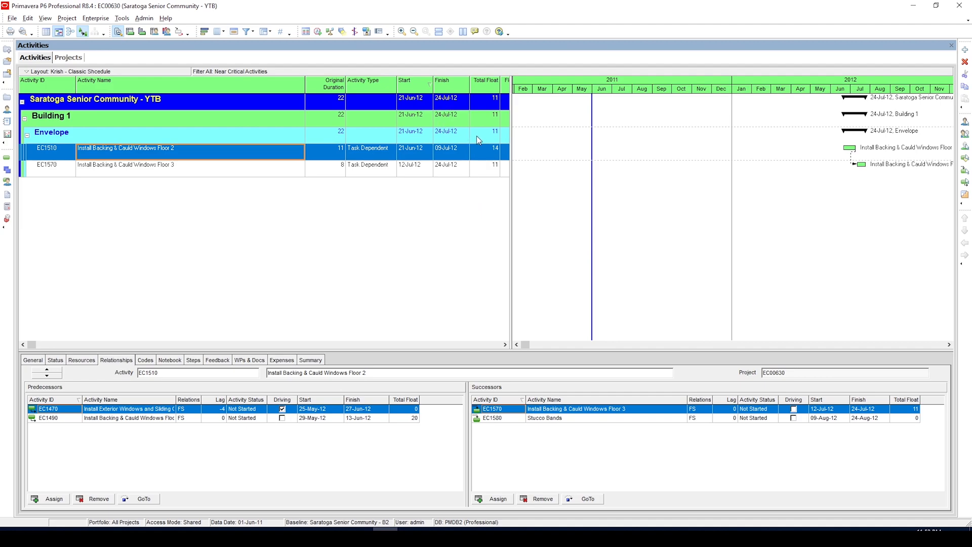
pyautogui.moveTo(500, 74)
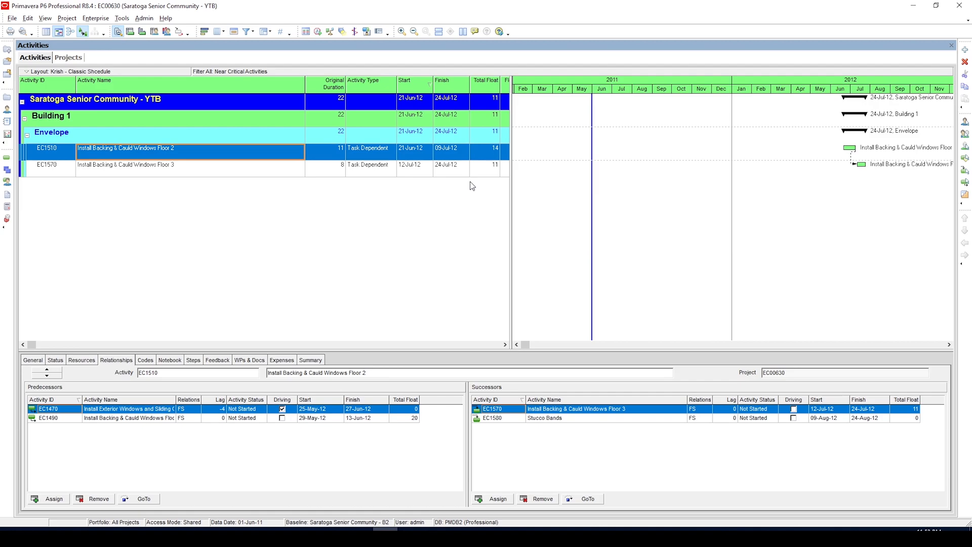
pyautogui.moveTo(483, 189)
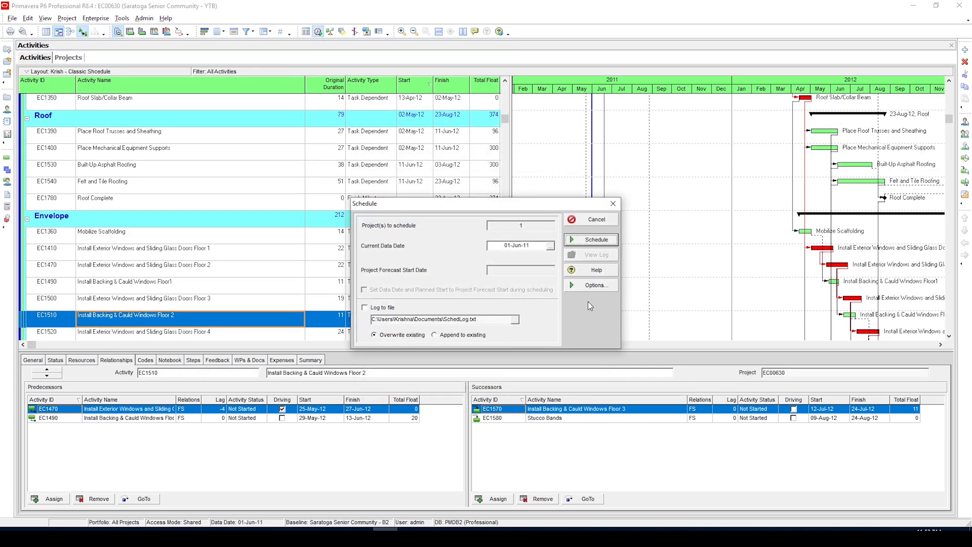
# Step: Reopen the scheduling options and select Longest Path for critical activities
pyautogui.click(594, 285)
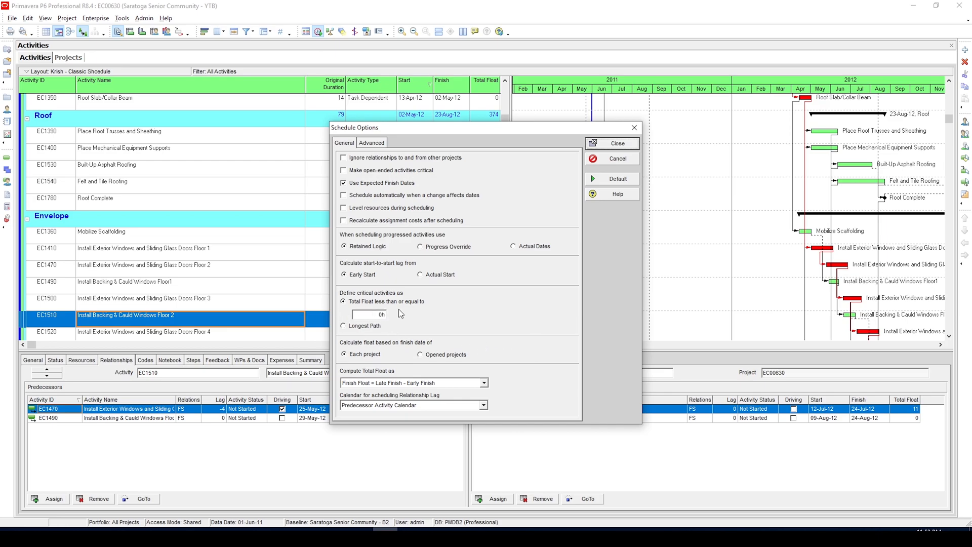
pyautogui.click(344, 325)
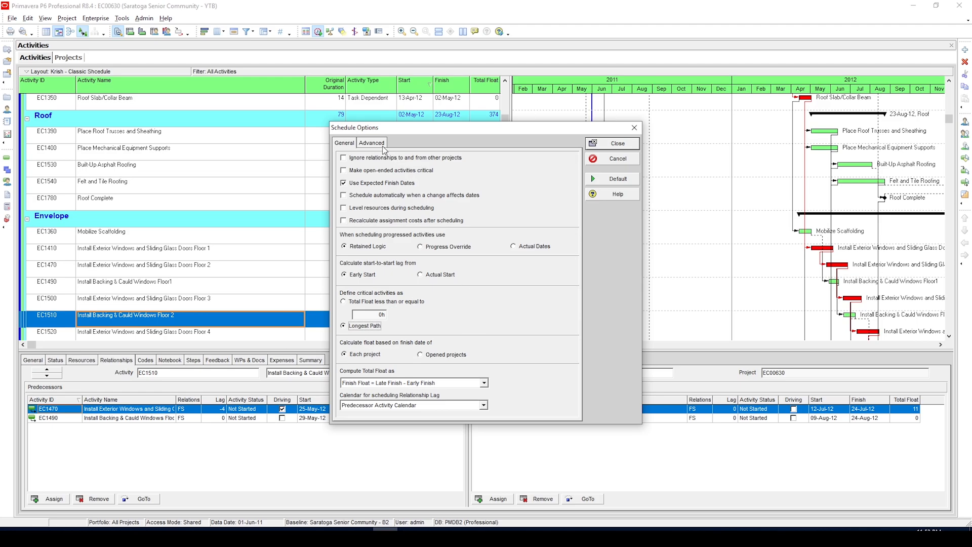
# Step: On the Advanced options, enable five free-float paths and close the options
pyautogui.click(371, 143)
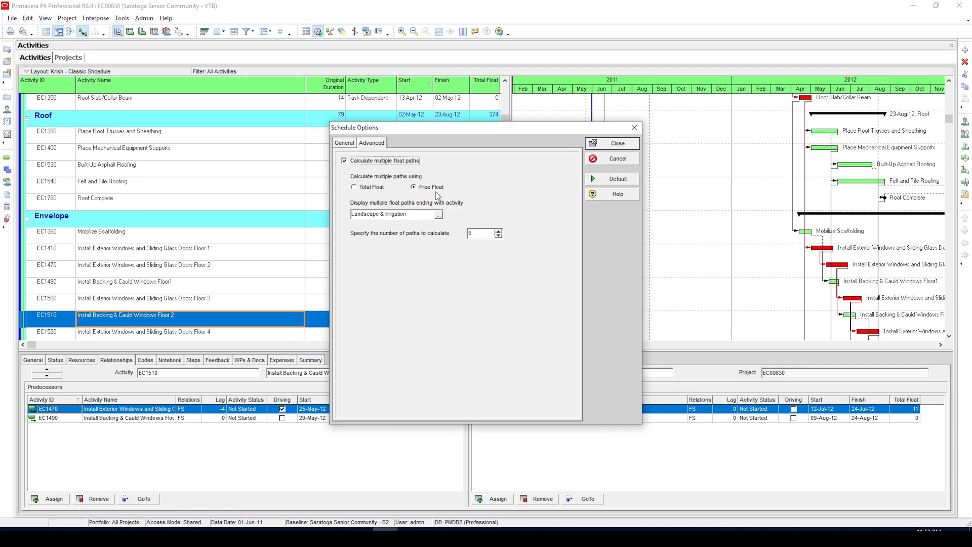
pyautogui.moveTo(427, 196)
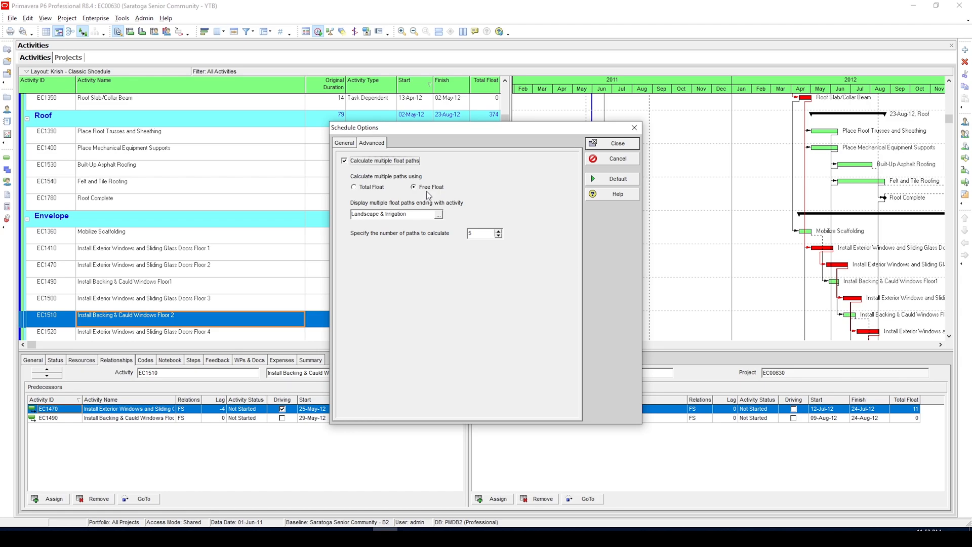
pyautogui.moveTo(422, 200)
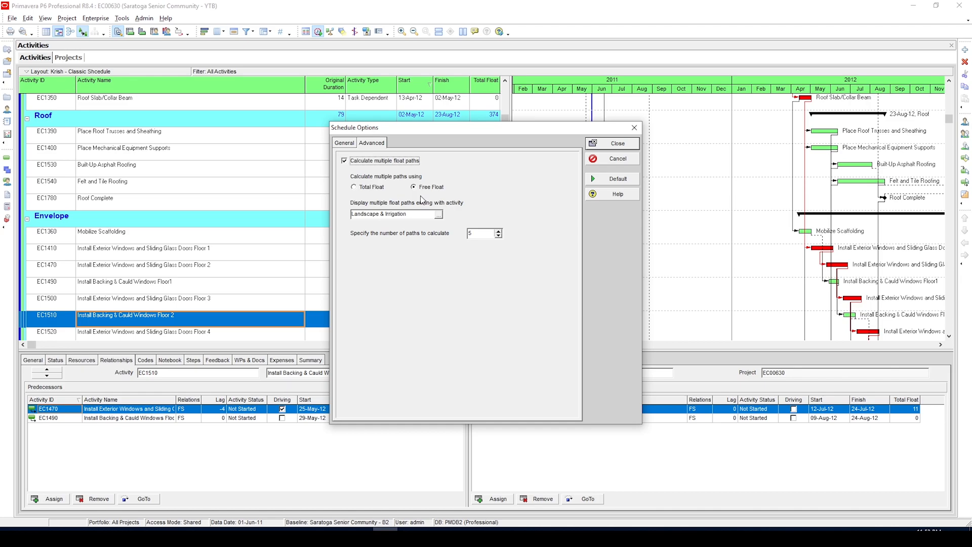
pyautogui.click(437, 214)
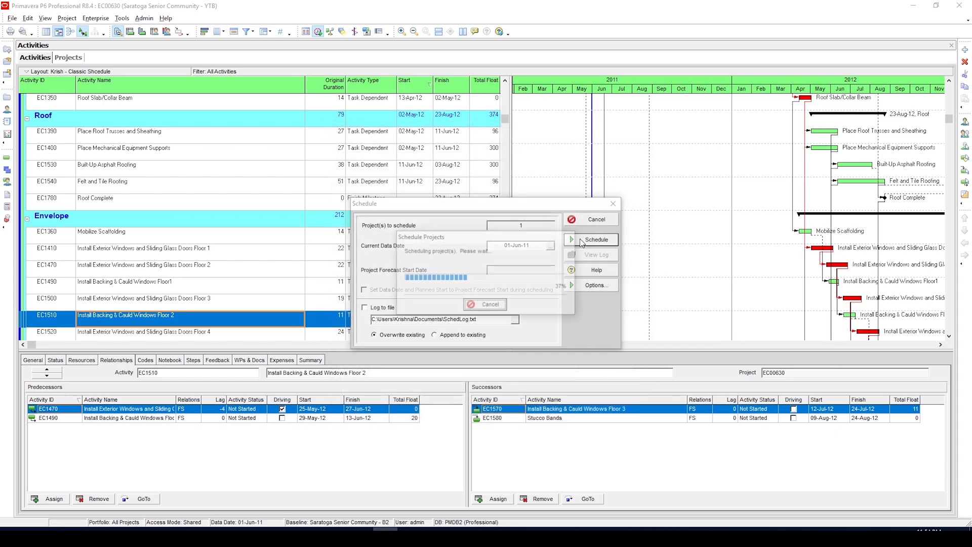
# Step: Run the schedule to calculate Float Path and Float Path Order values
pyautogui.click(595, 240)
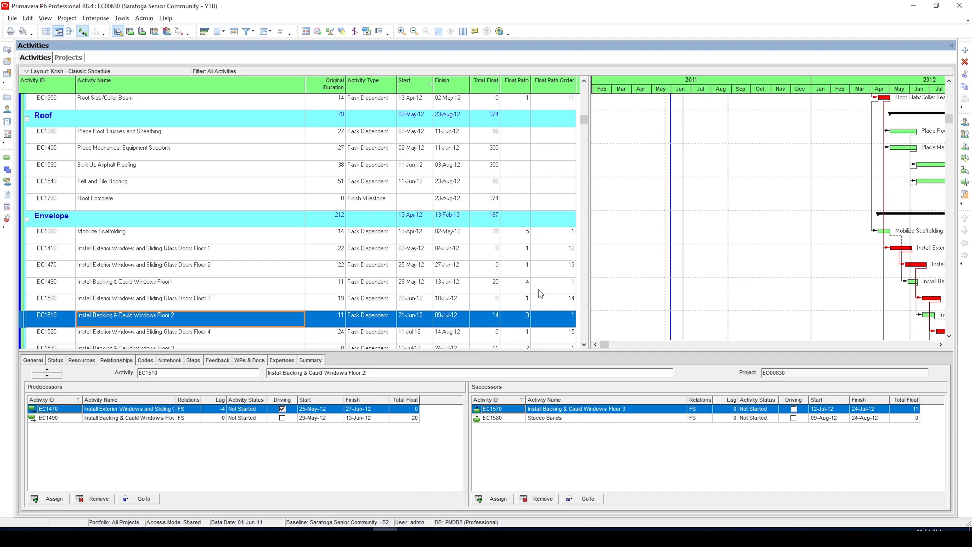
pyautogui.scroll(-3)
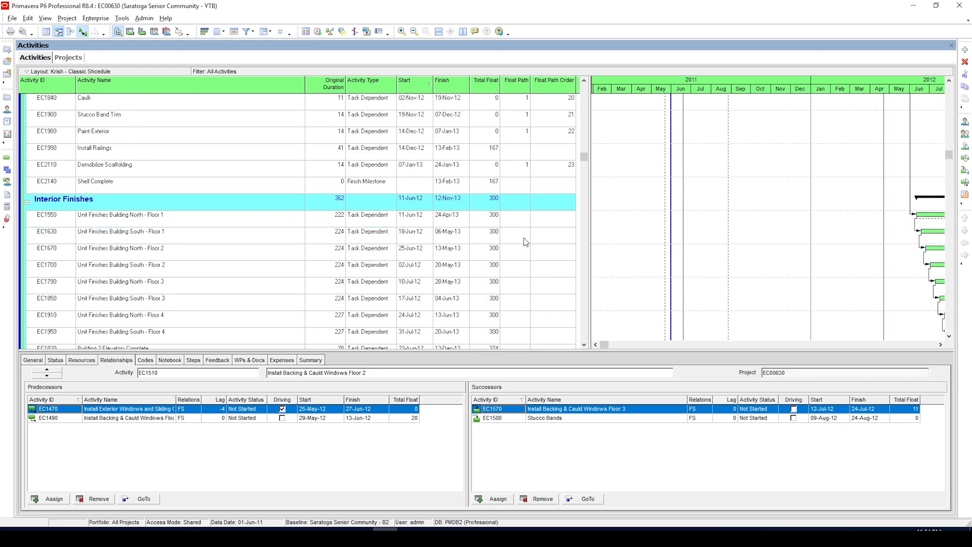
pyautogui.scroll(-3)
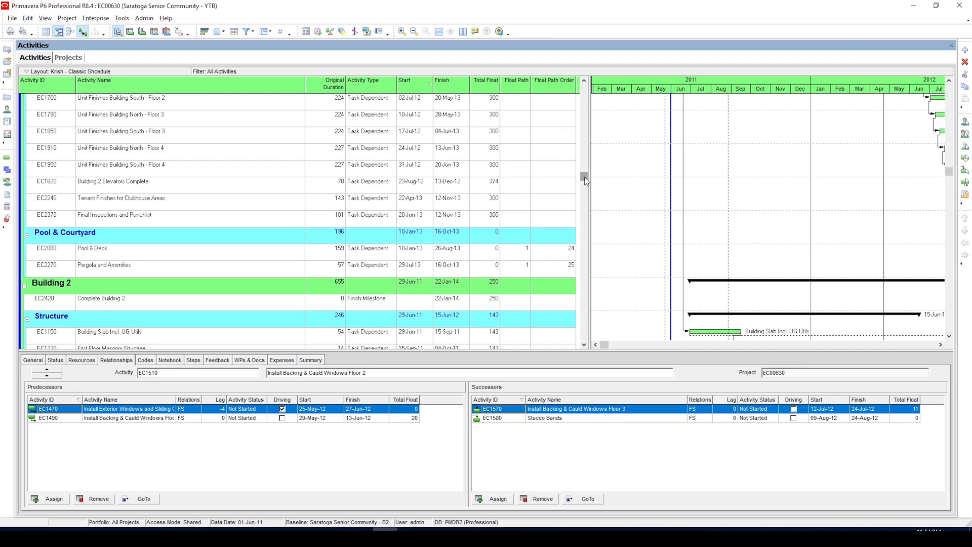
pyautogui.scroll(-3)
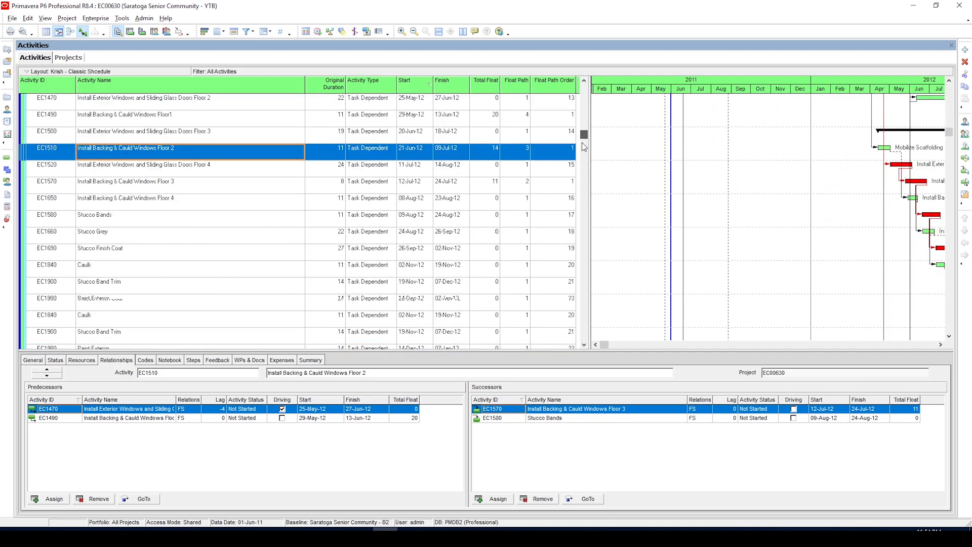
pyautogui.scroll(-3)
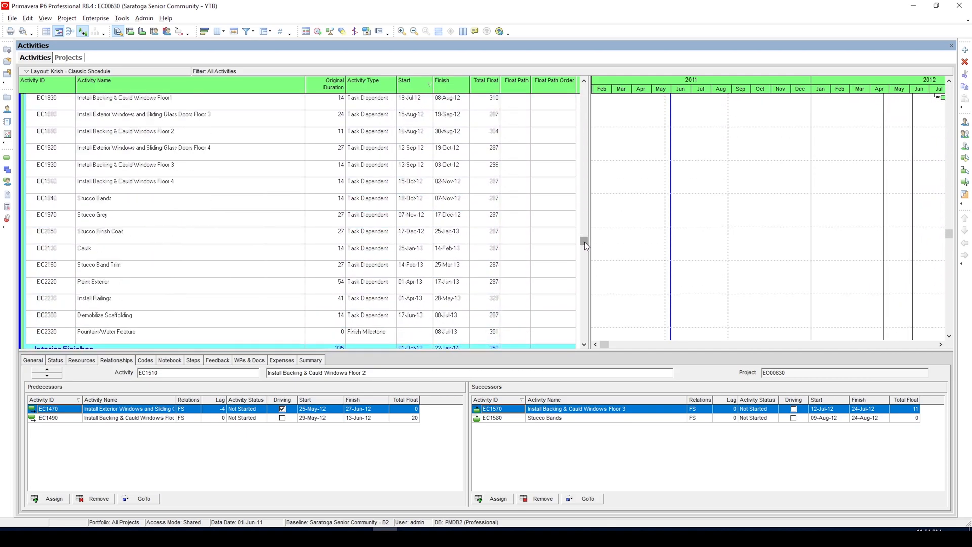
pyautogui.scroll(-3)
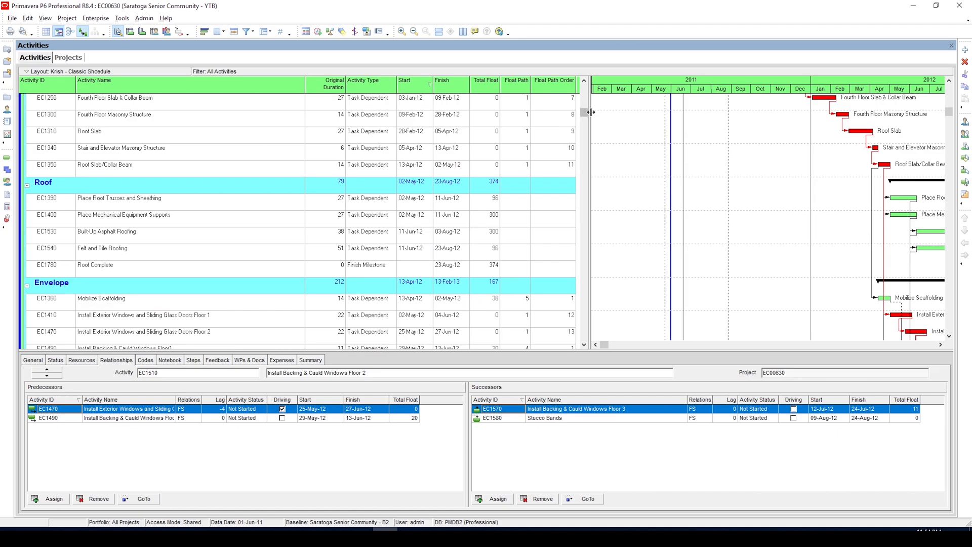
# Step: Enable the user-defined Float path filter (Float Path 2 to 5) and open it for modification
pyautogui.click(246, 31)
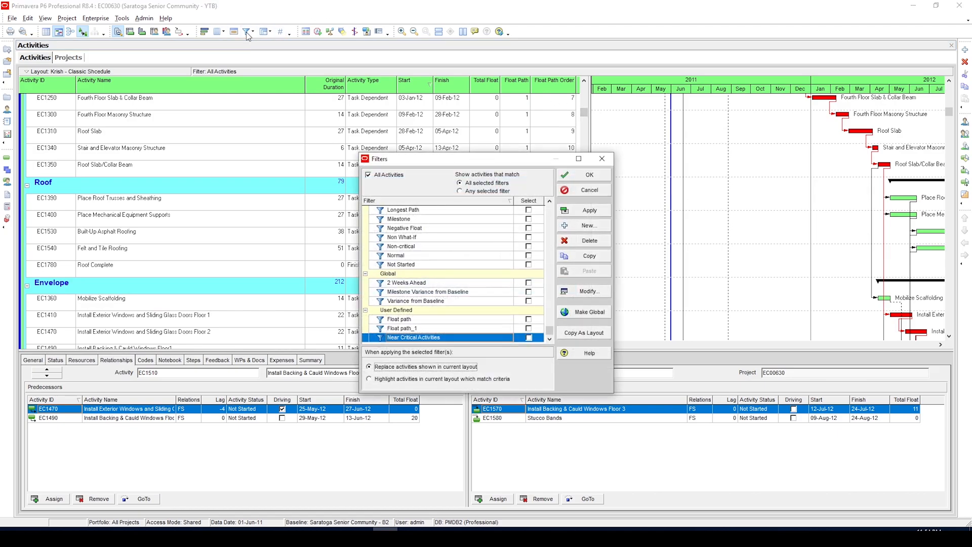
pyautogui.click(399, 318)
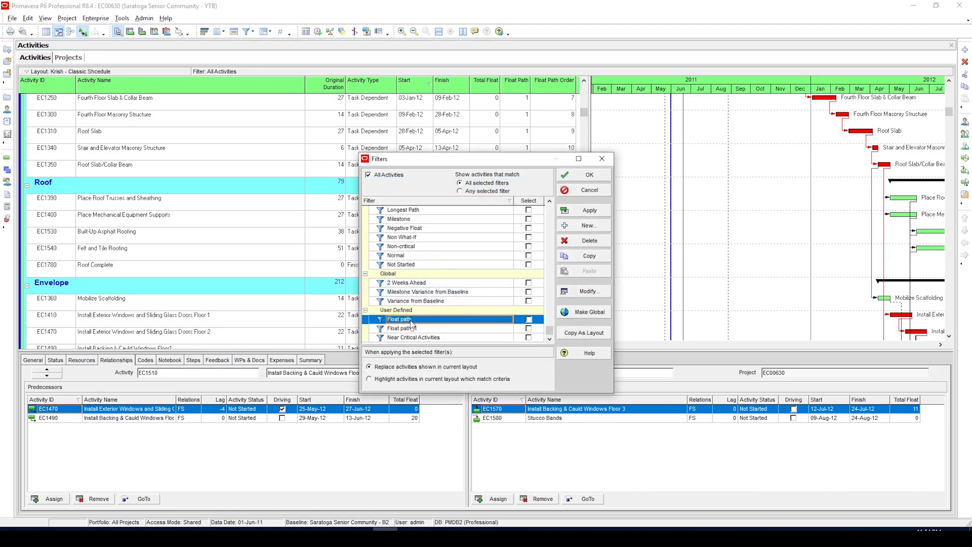
pyautogui.click(529, 320)
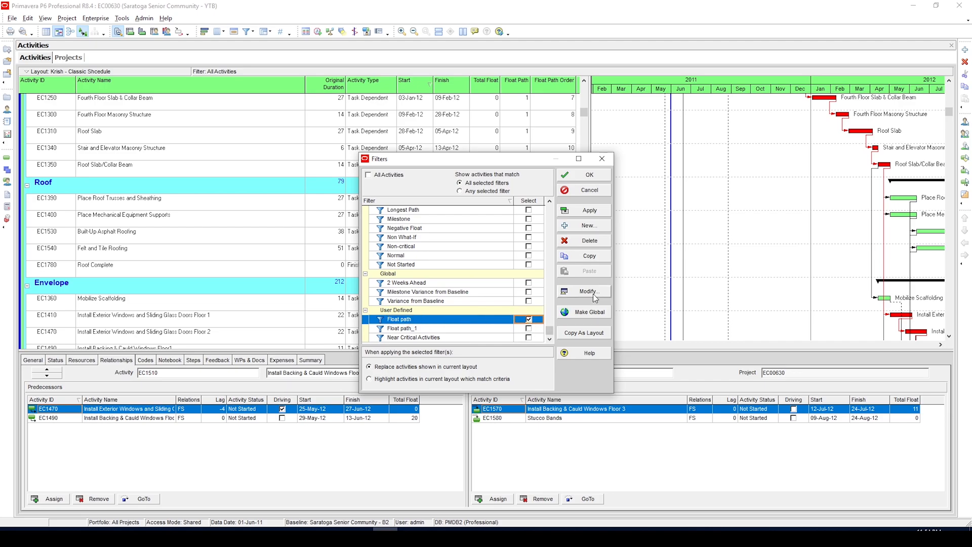
pyautogui.click(587, 291)
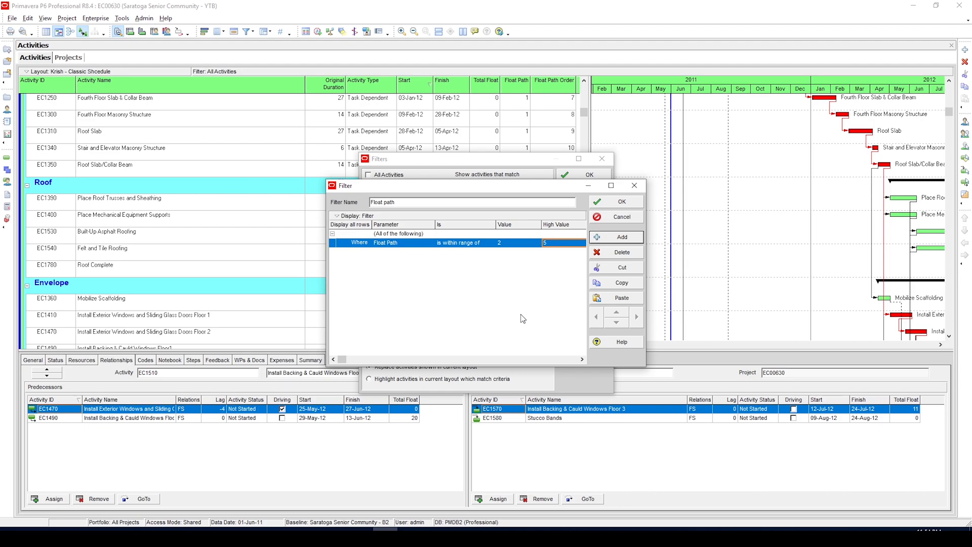
pyautogui.moveTo(506, 316)
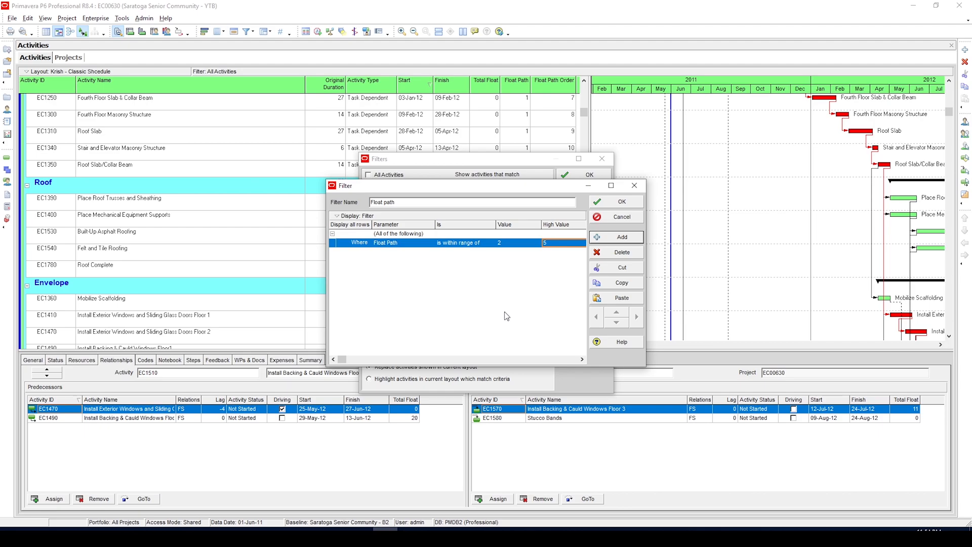
pyautogui.click(491, 242)
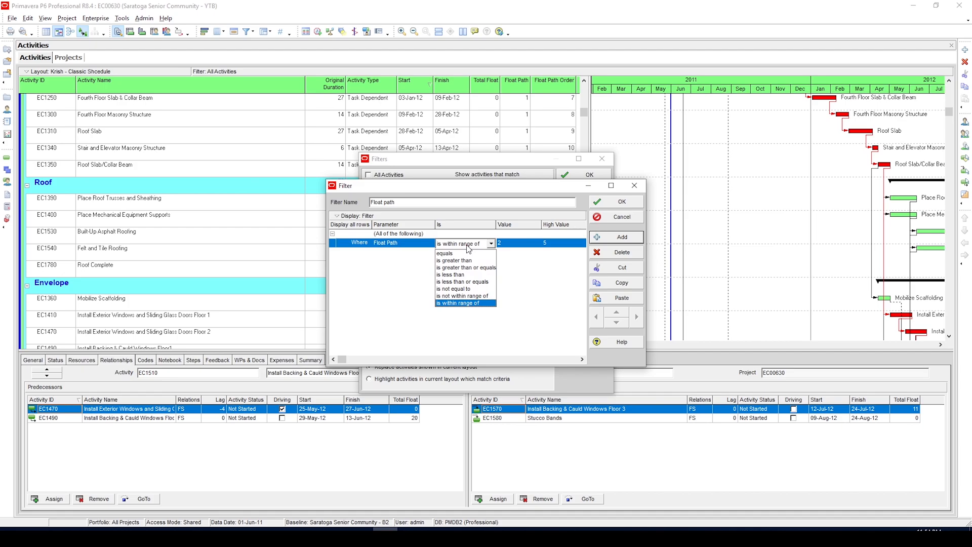
pyautogui.click(443, 253)
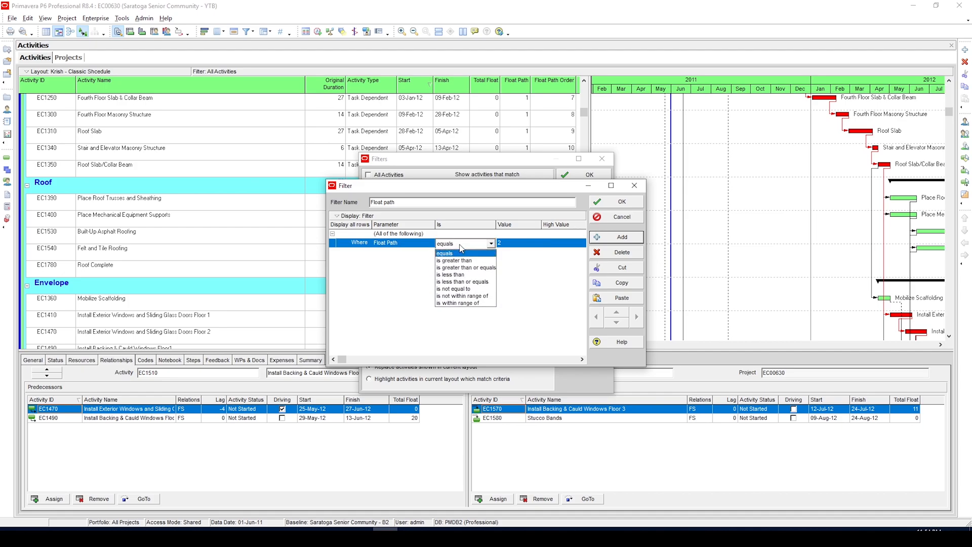
pyautogui.click(460, 303)
pyautogui.write('5')
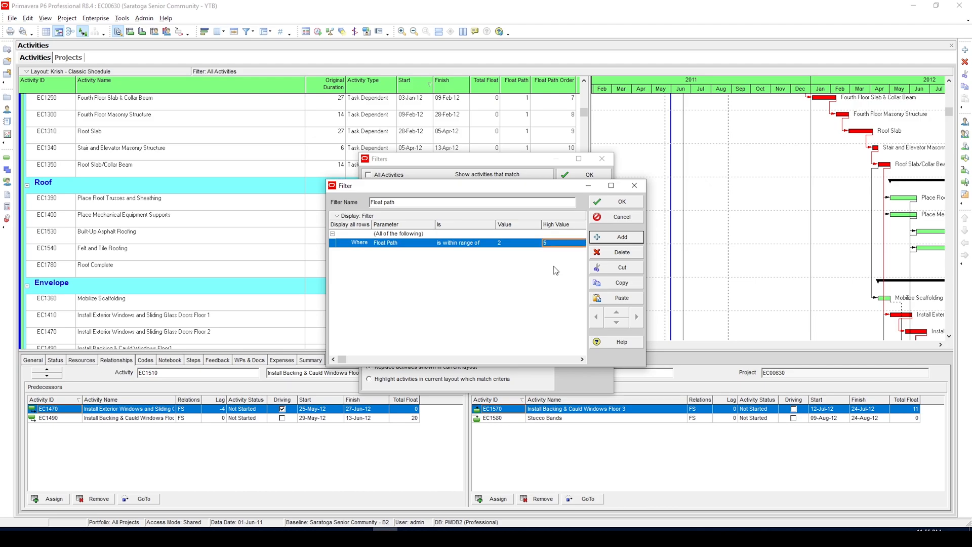
pyautogui.moveTo(469, 271)
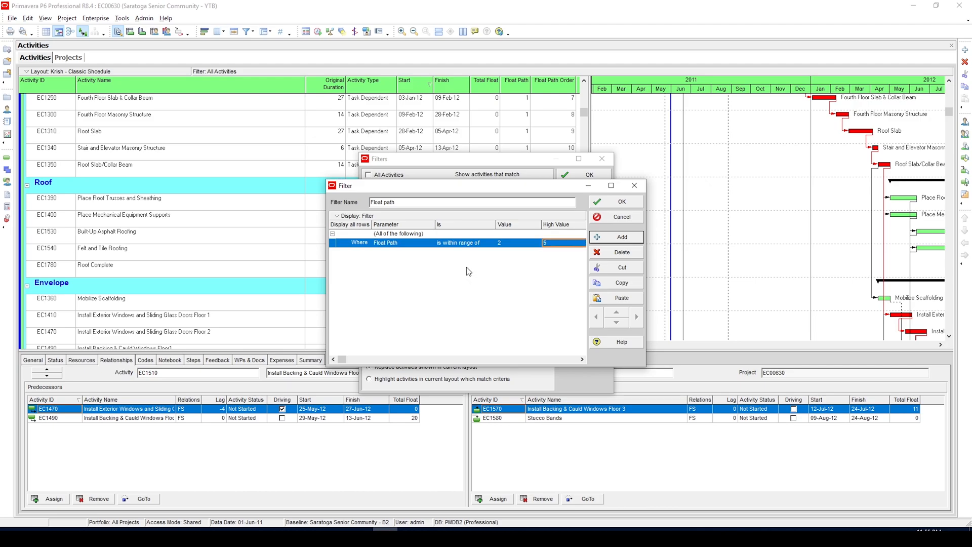
pyautogui.moveTo(732, 106)
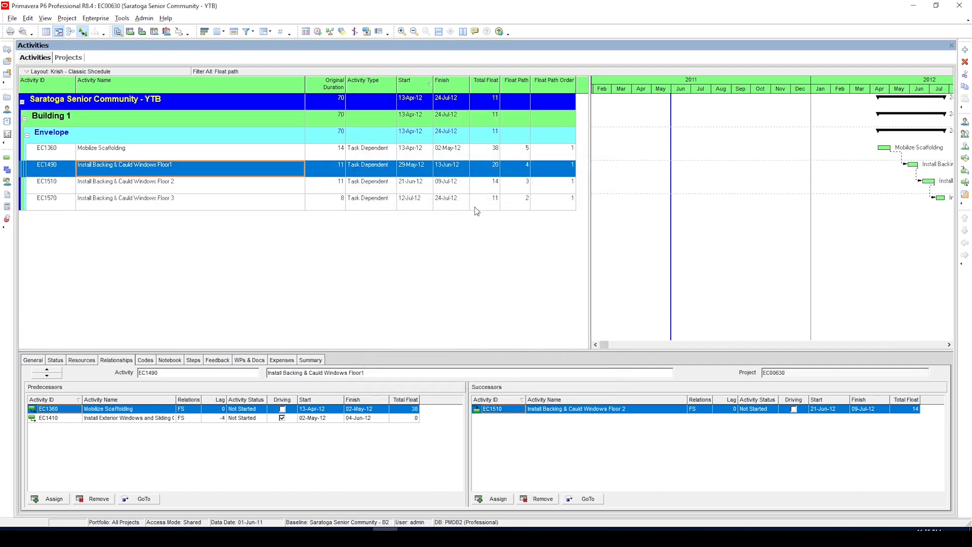
pyautogui.moveTo(489, 208)
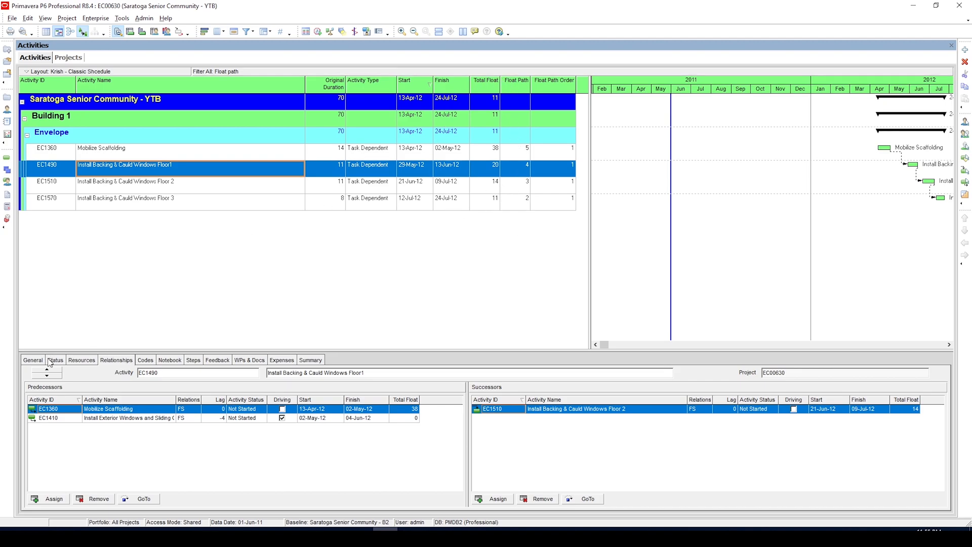
pyautogui.moveTo(122, 329)
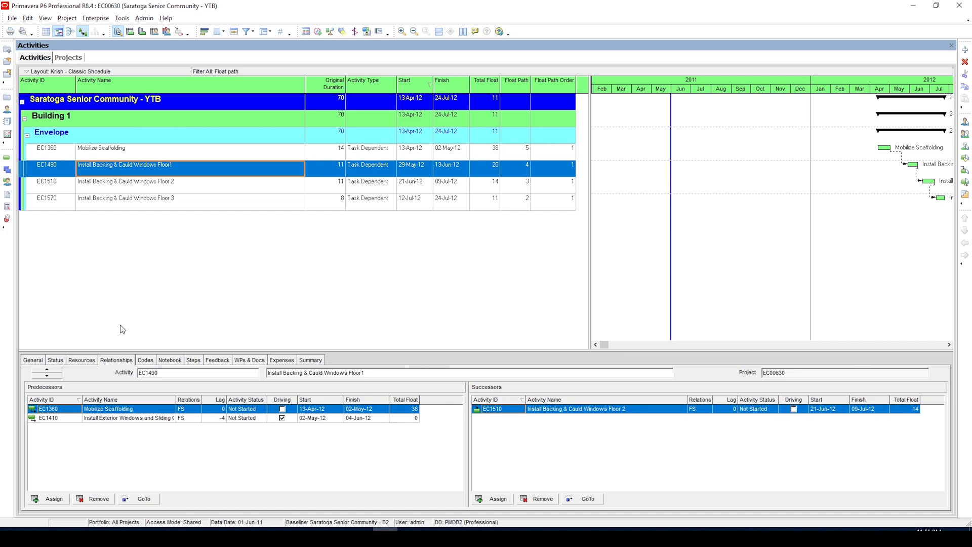
pyautogui.moveTo(432, 173)
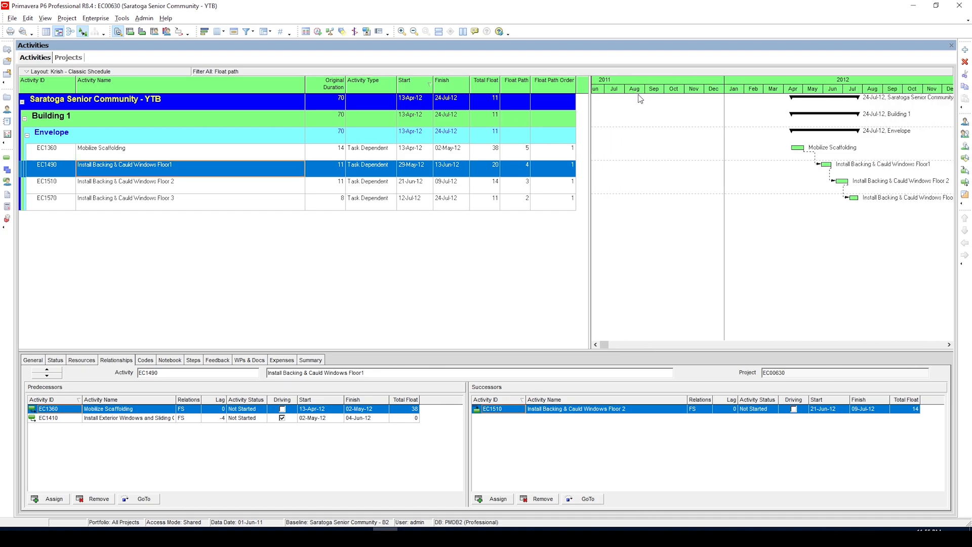
pyautogui.moveTo(419, 334)
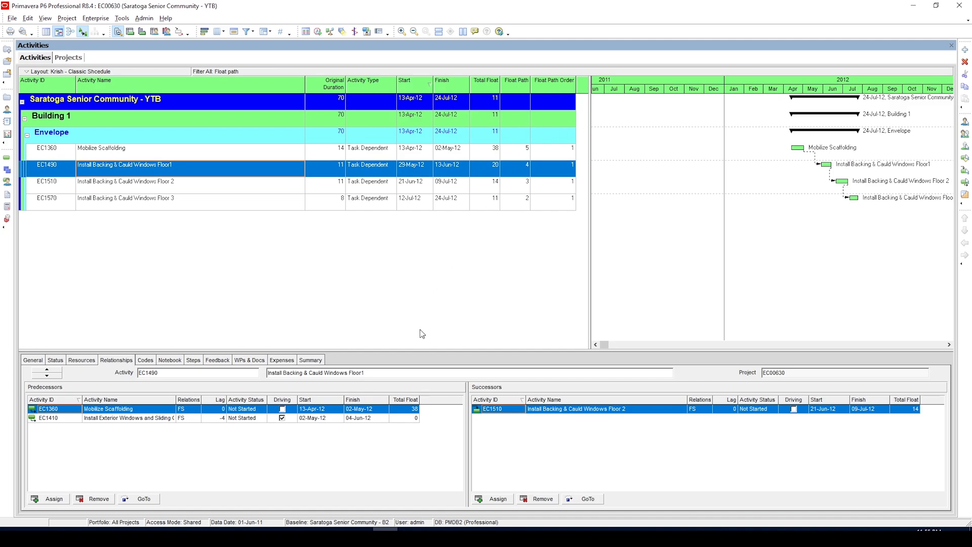